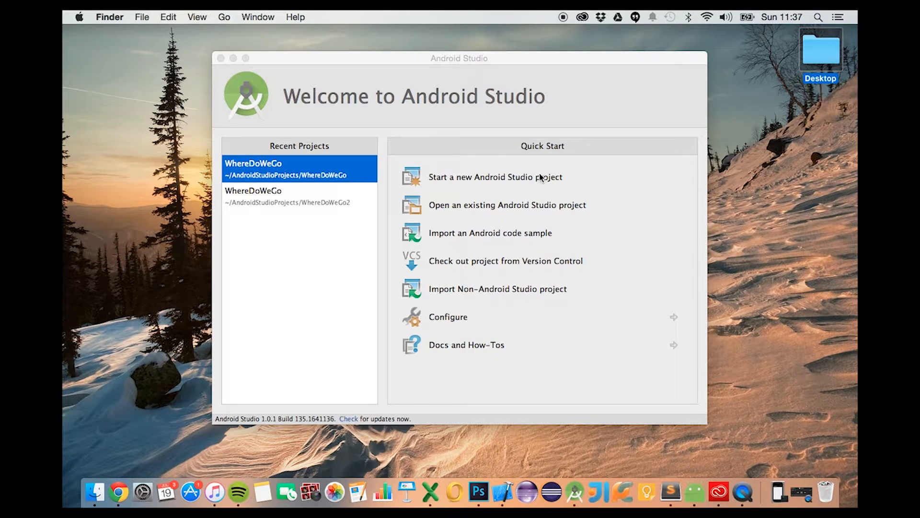
mouse_move(429, 233)
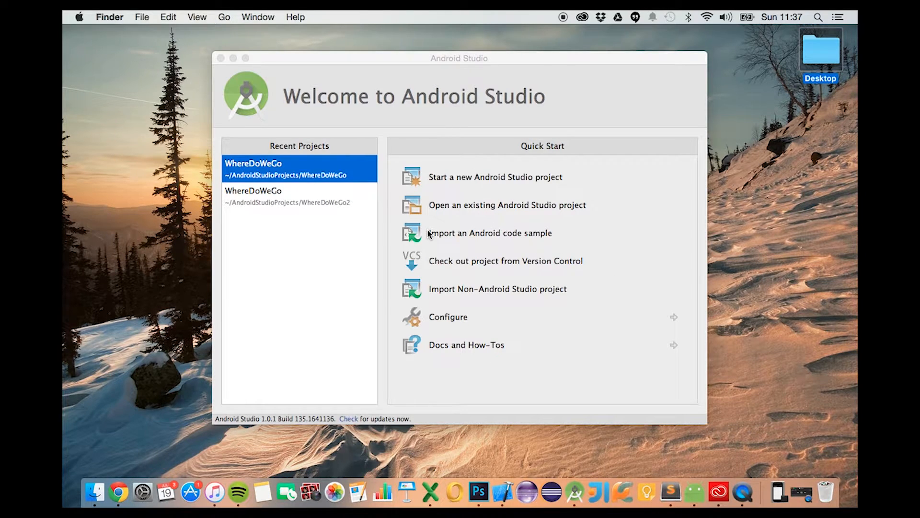
mouse_move(463, 176)
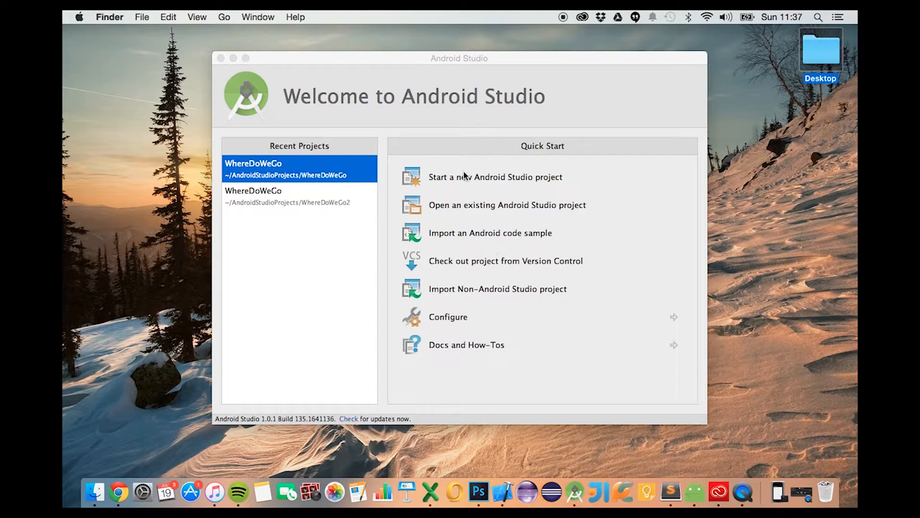
mouse_move(508, 168)
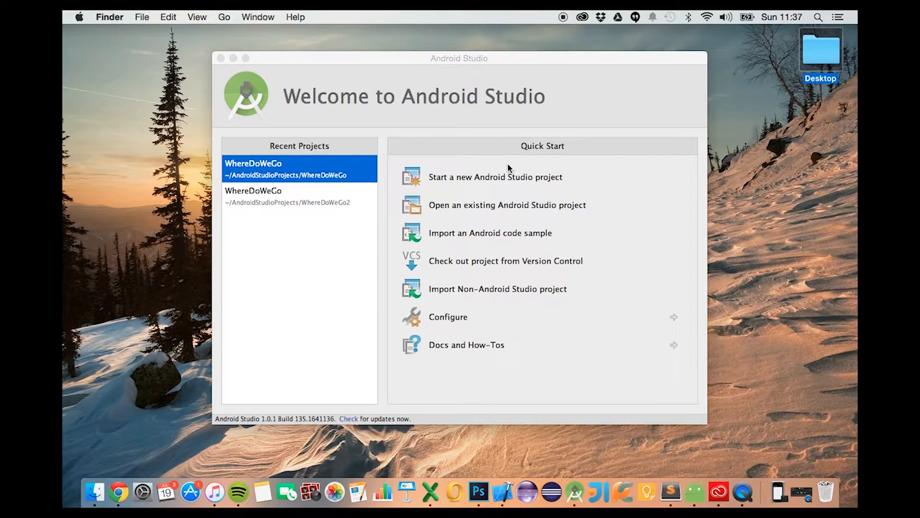
mouse_move(492, 147)
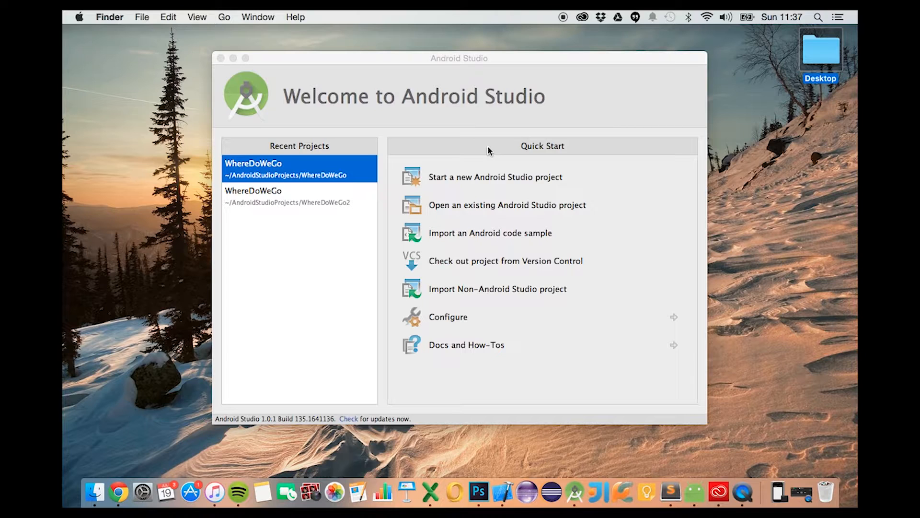
mouse_move(464, 159)
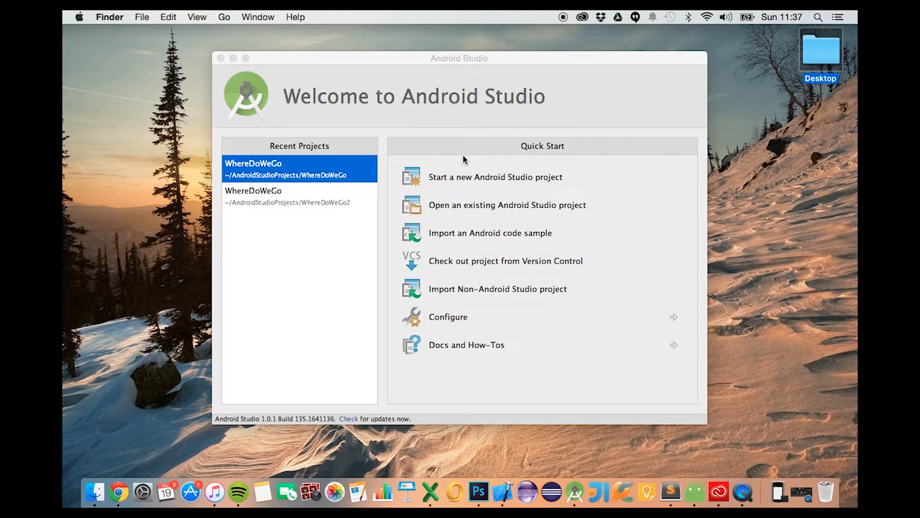
mouse_move(453, 168)
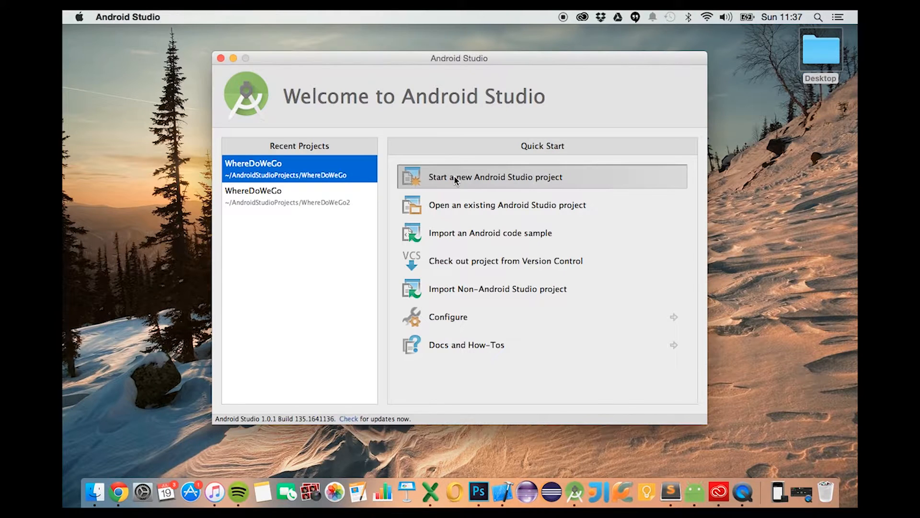
mouse_move(591, 295)
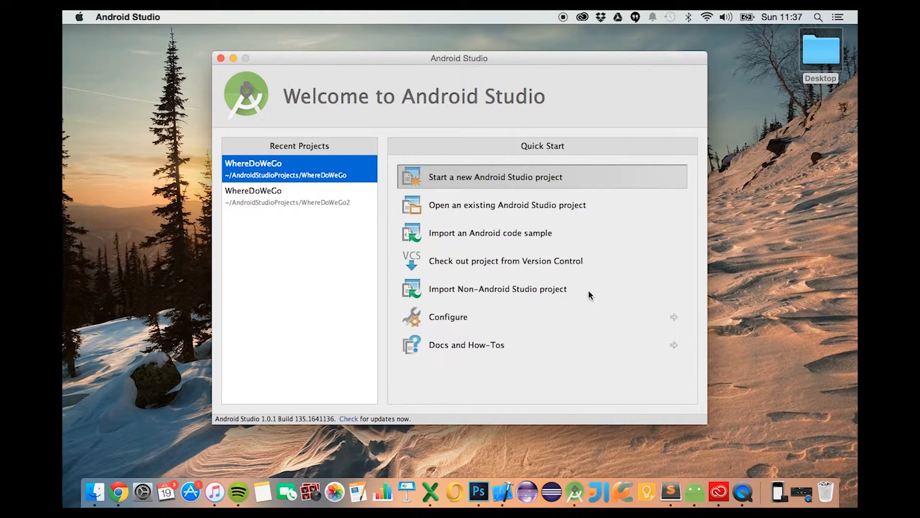
- Create the new MyApplication project and open activity_main.xml in the Text view
left_click(494, 177)
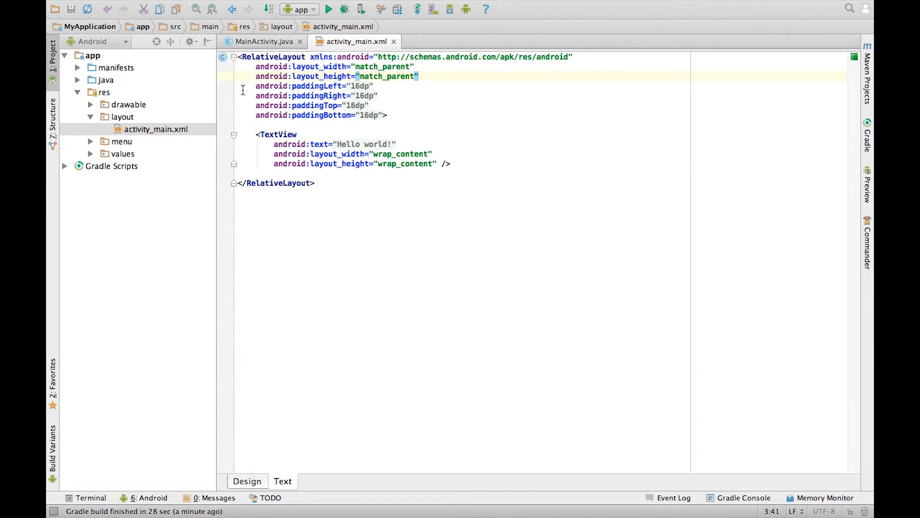
mouse_move(403, 89)
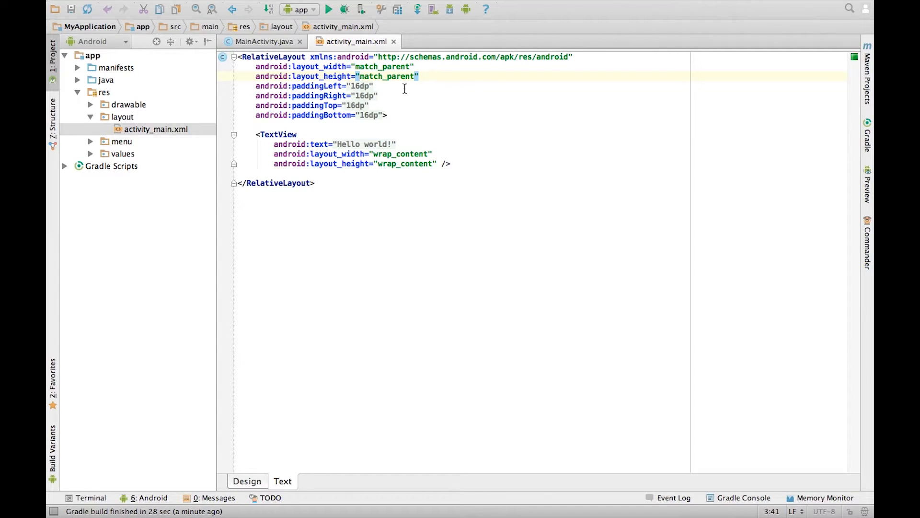
mouse_move(382, 106)
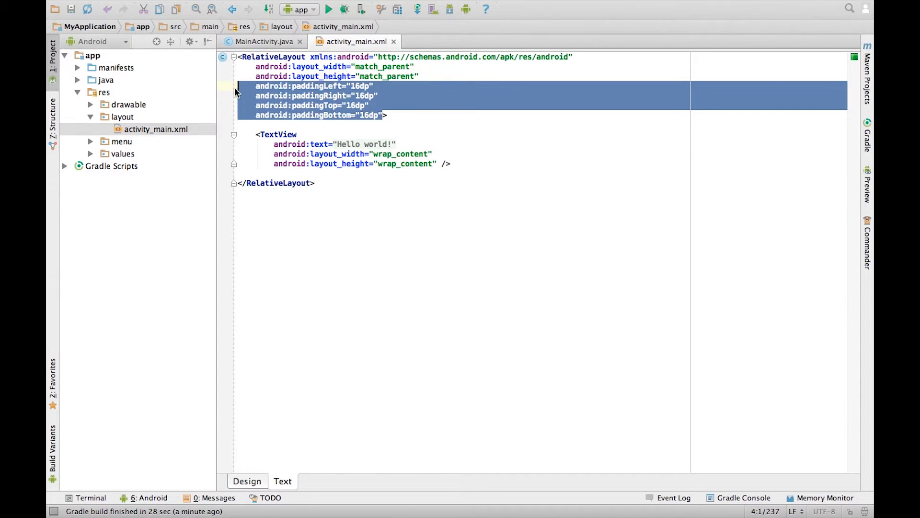
left_click(315, 183)
type("<Button")
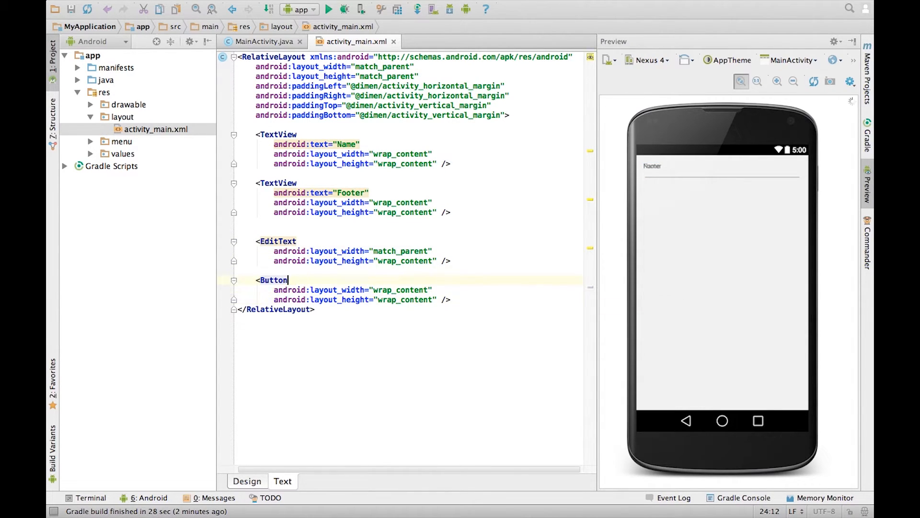
- Set the Button's label with android:text="Submit"
type("android:text=\"Submit\"")
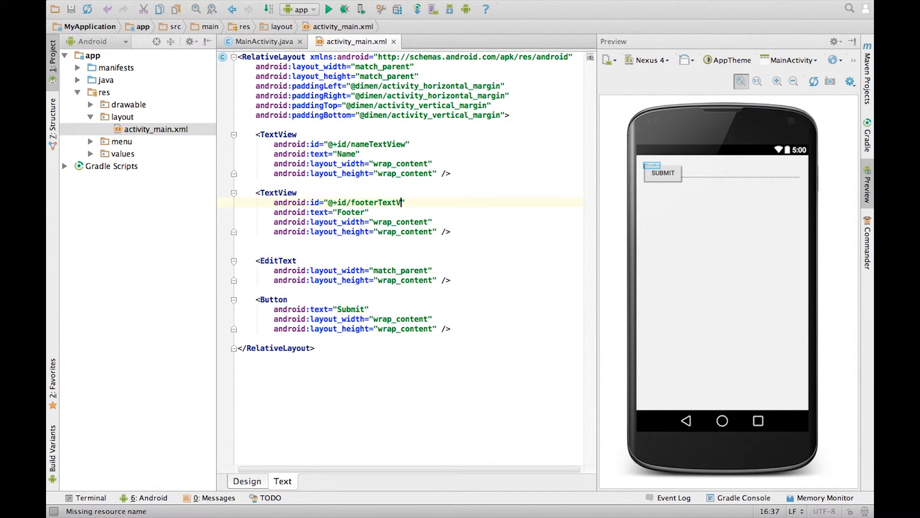
- Add android:id attributes nameTextView, footerTextView, inputBox and submitButton to the views
type("android:id=\"@+id/submitButton")
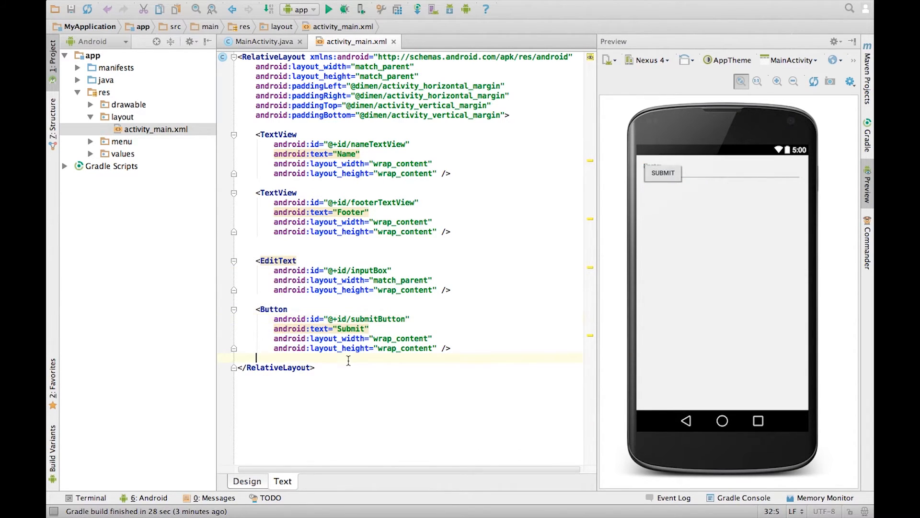
- Place inputBox right of nameTextView and Submit below inputBox, starting an alignment attribute
type("android:layout_toRightOf=\"@+id/nameTextView\"")
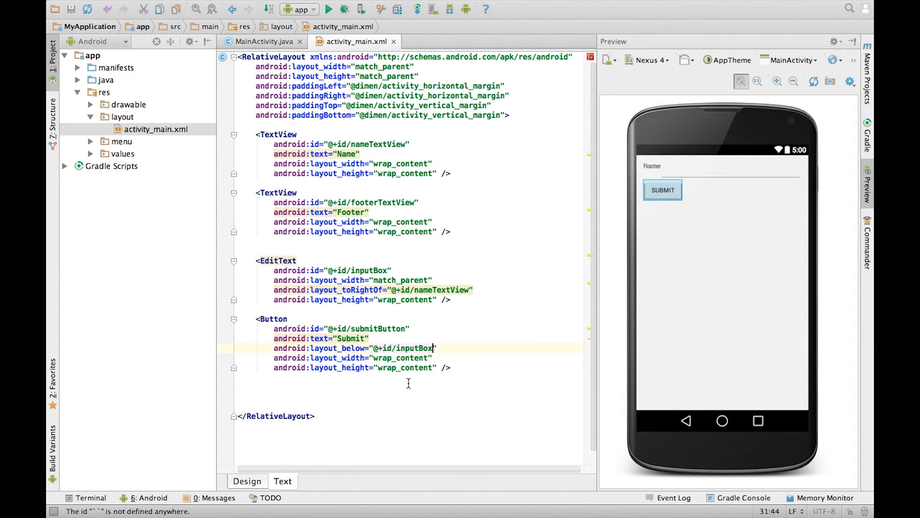
type("android:alig")
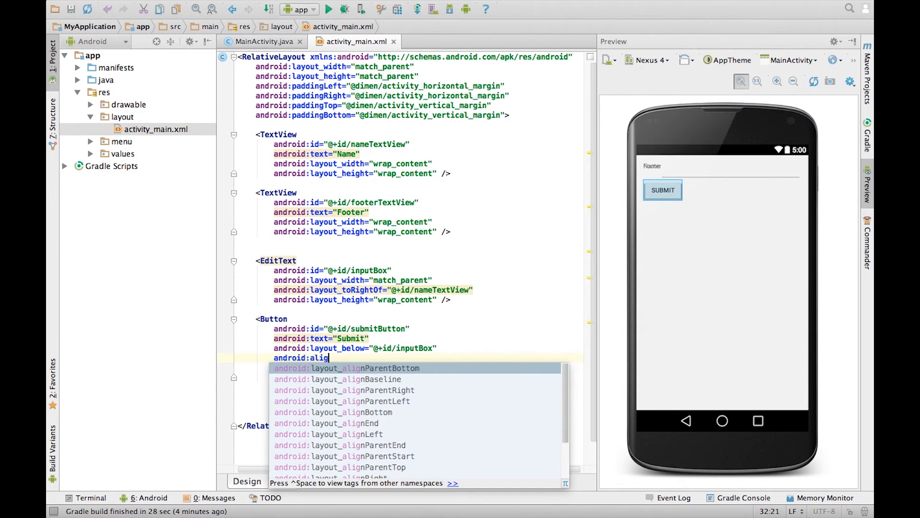